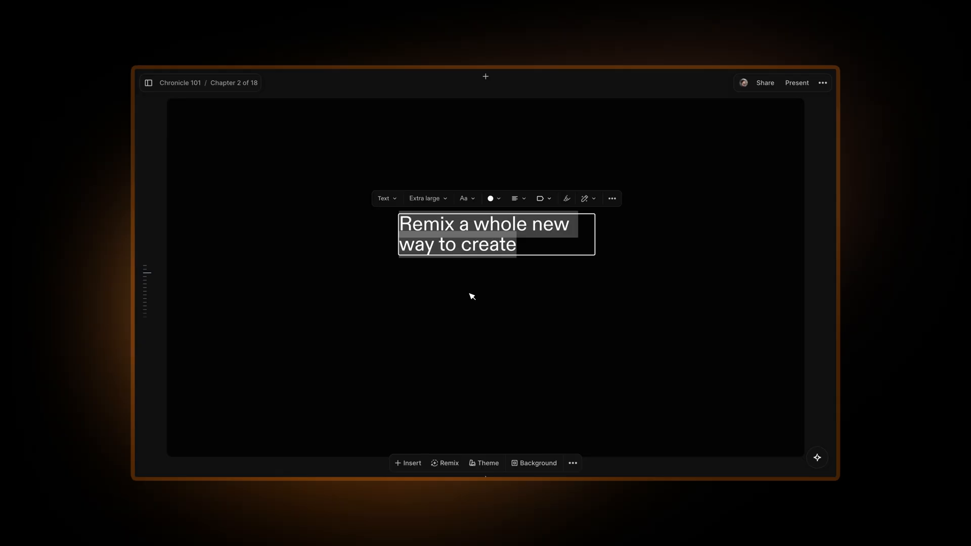
Step: Set the heading to 'Vincent Van gogh' and choose the '4 points in grid' remix layout
type("Vincent V")
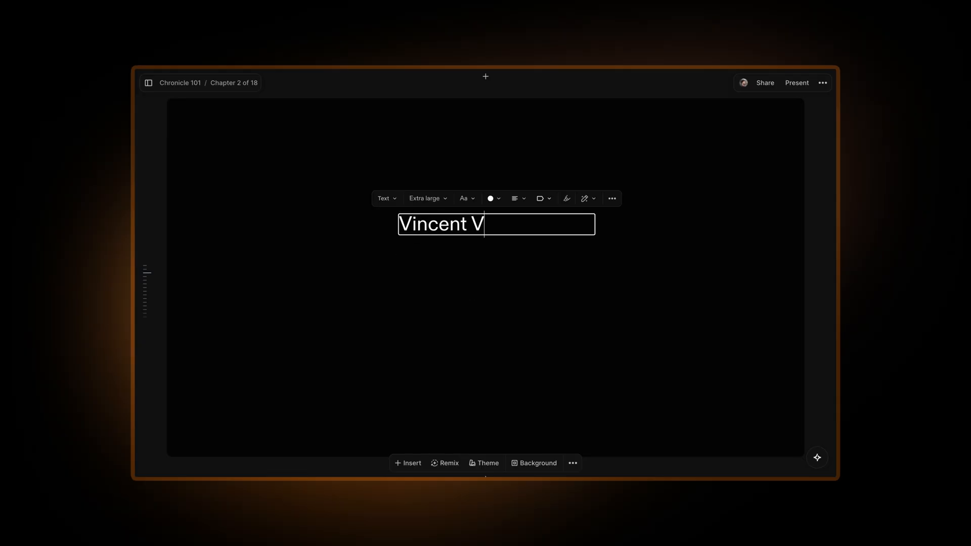
type("an gogh")
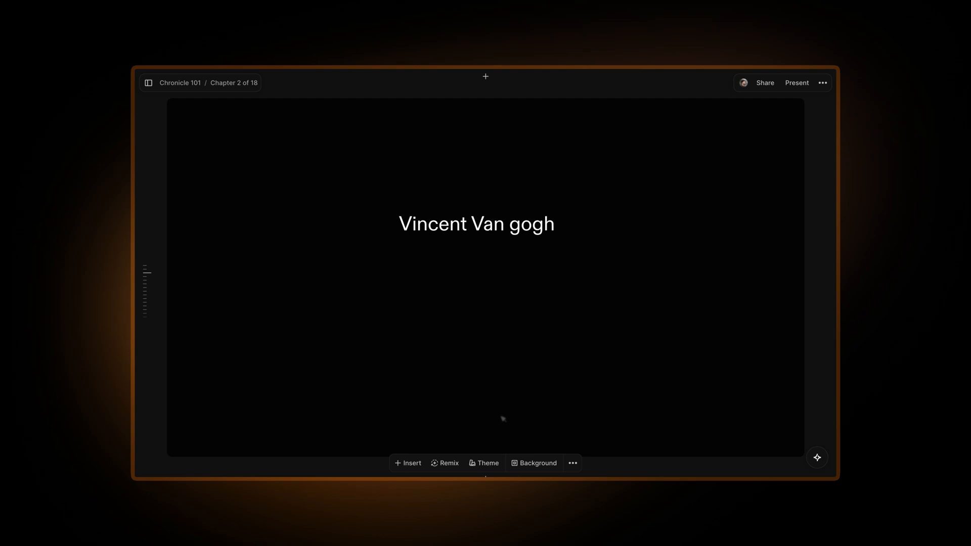
left_click(443, 462)
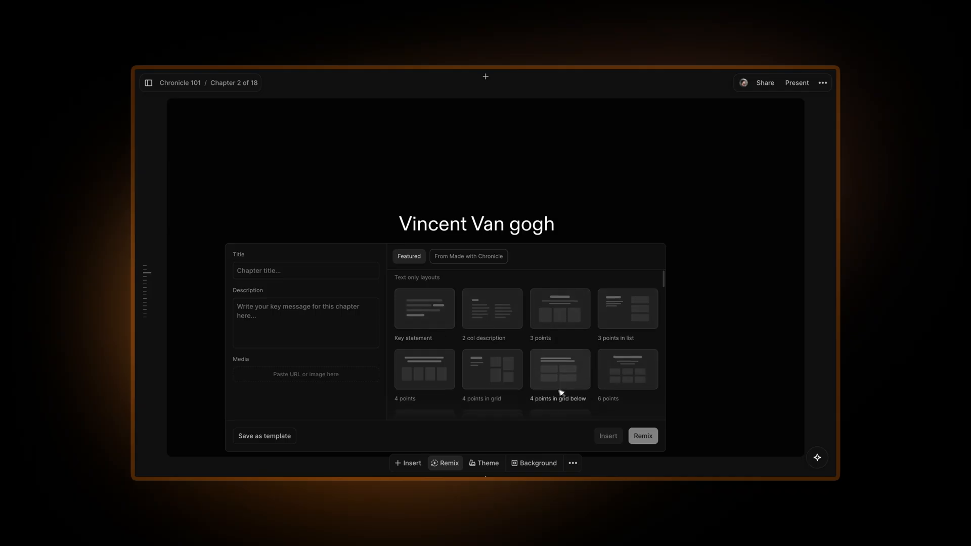
scroll("down", 3)
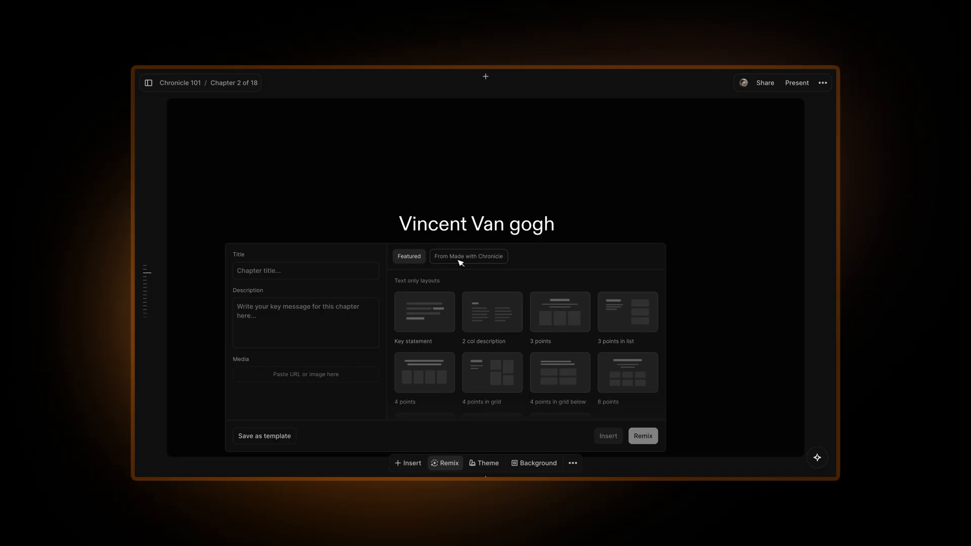
mouse_move(493, 373)
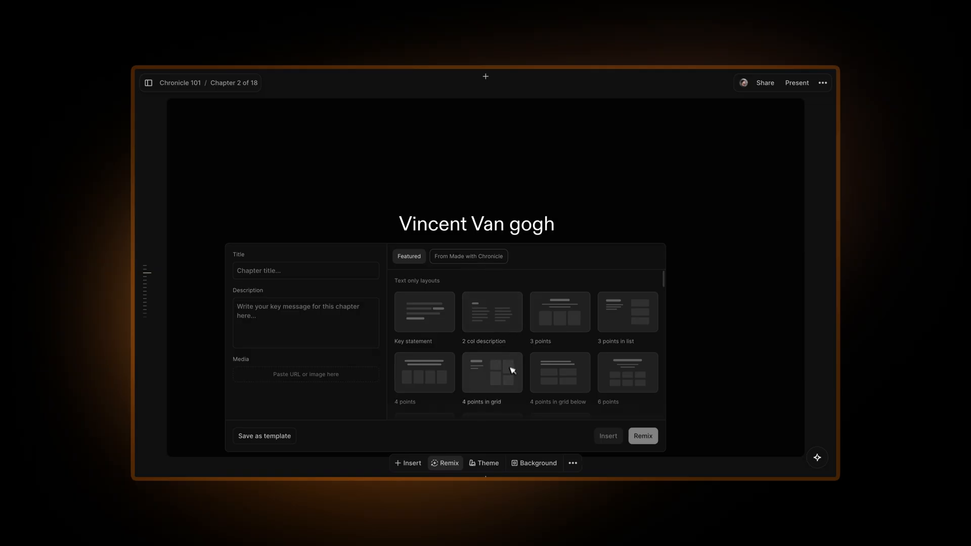
mouse_move(507, 388)
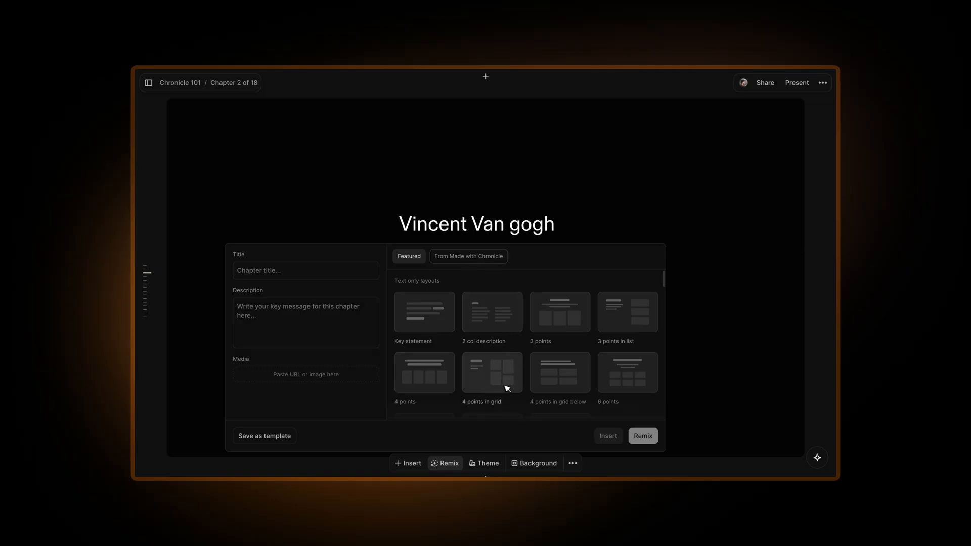
left_click(491, 372)
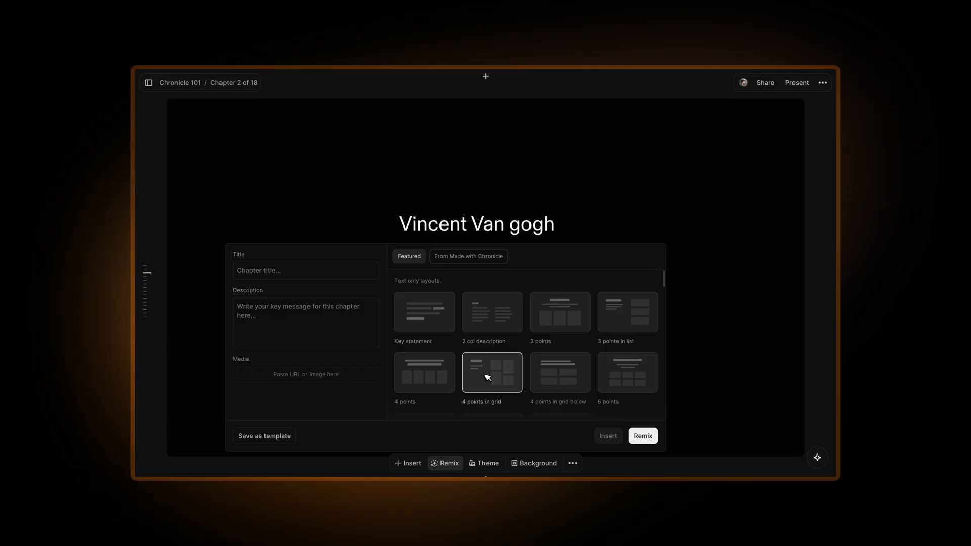
Step: Apply the remix, producing a Van Gogh heading, biography paragraph and four topic cards
left_click(642, 434)
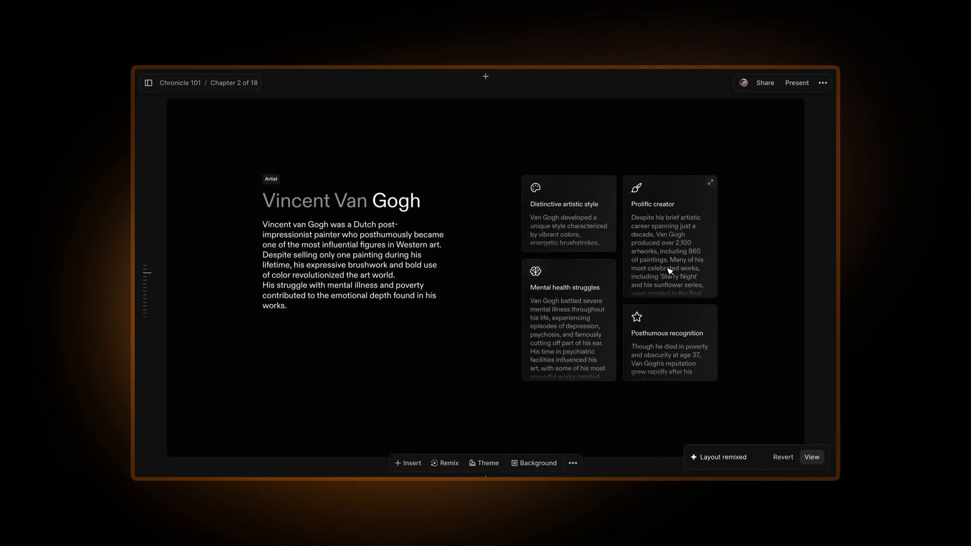
left_click(341, 201)
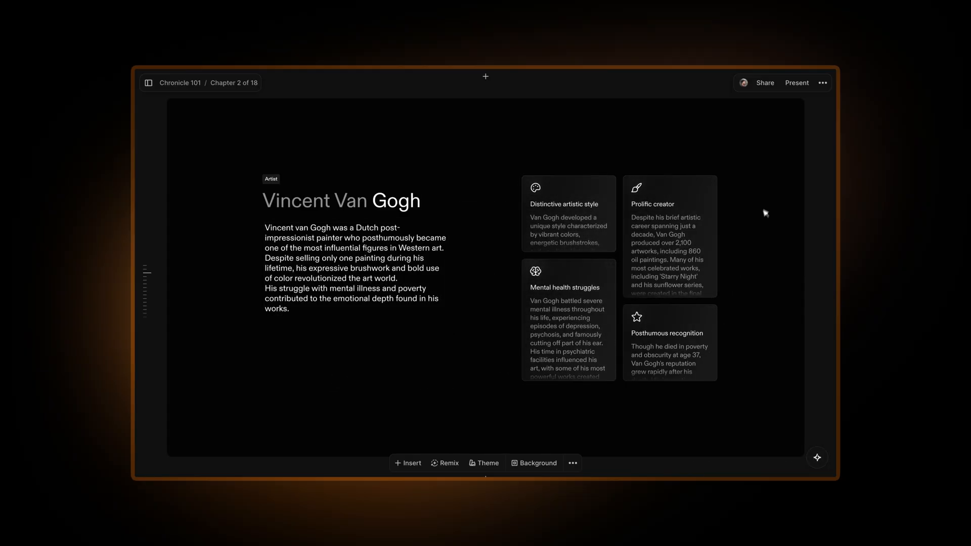
mouse_move(448, 384)
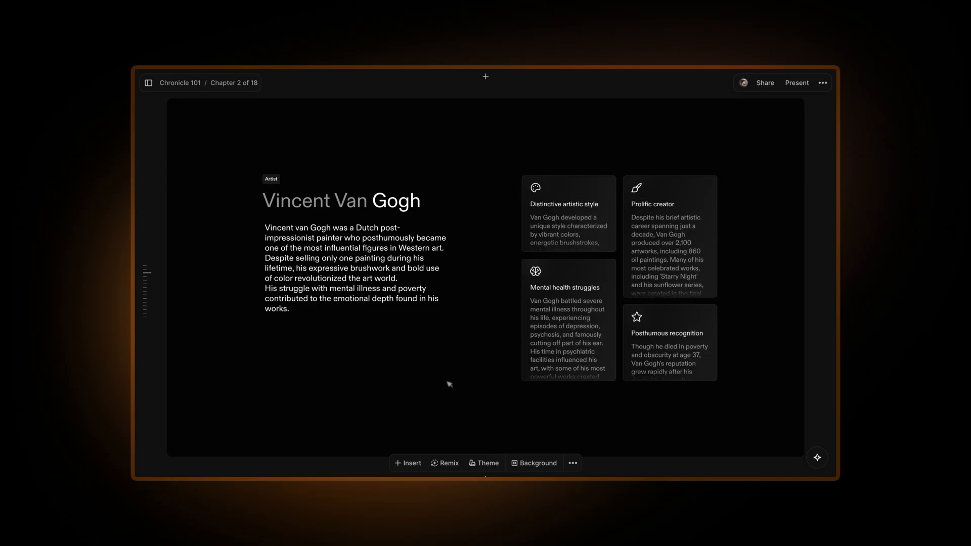
mouse_move(449, 384)
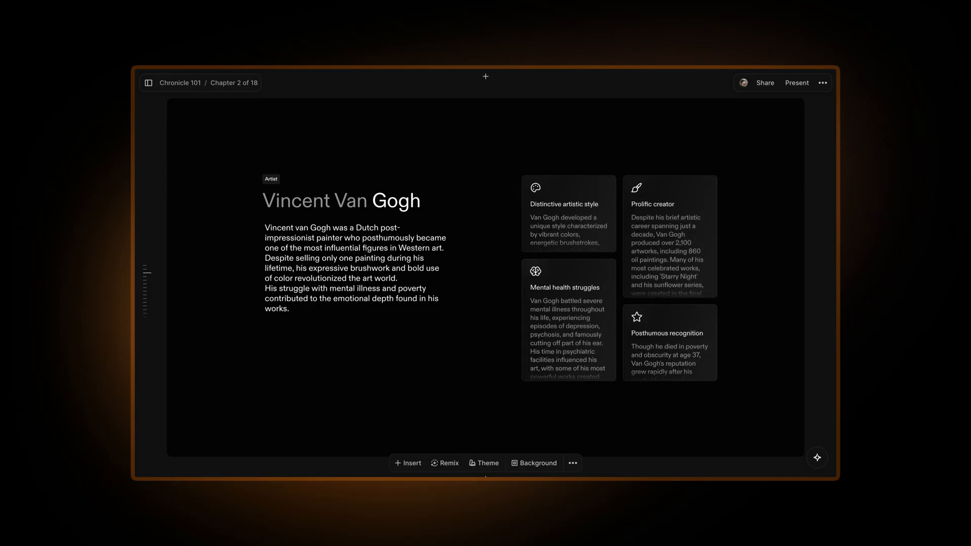
Step: Set the remix title to 'Vincent Van Gogh's life' and select the biography paragraph for the description
left_click(444, 462)
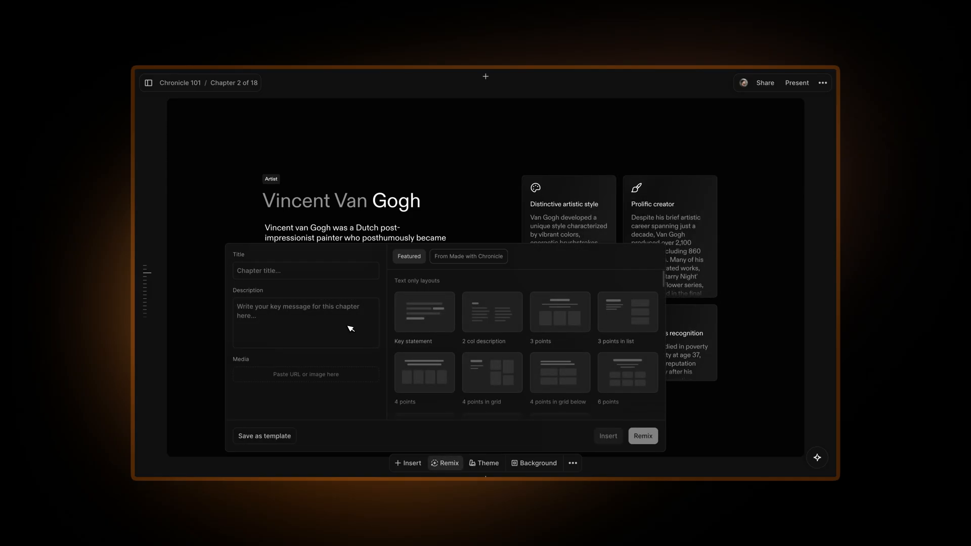
left_click(305, 322)
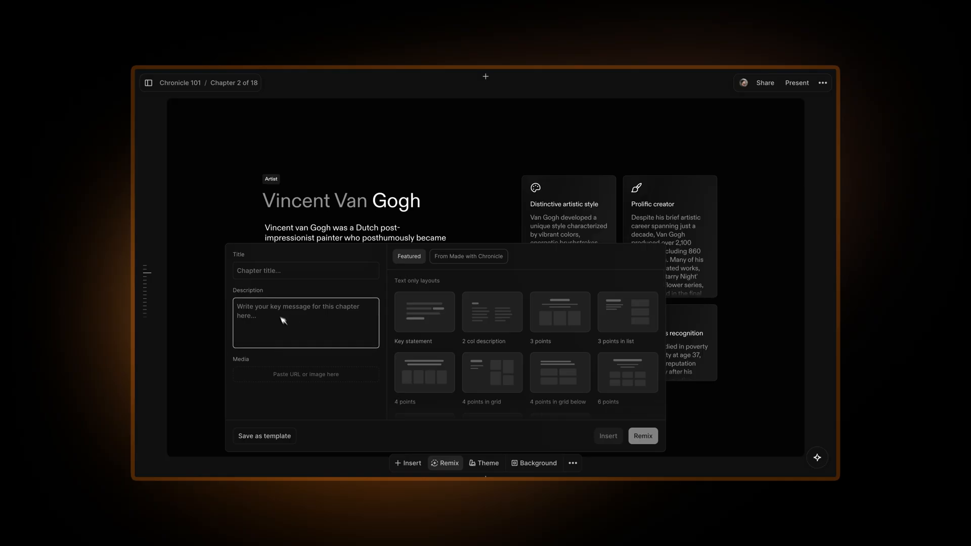
left_click(305, 270)
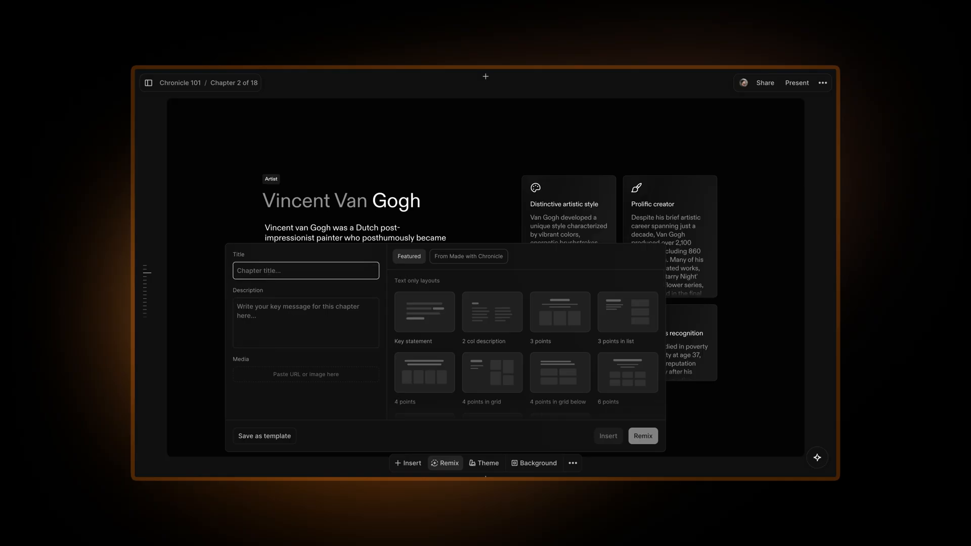
type("Vincent Van")
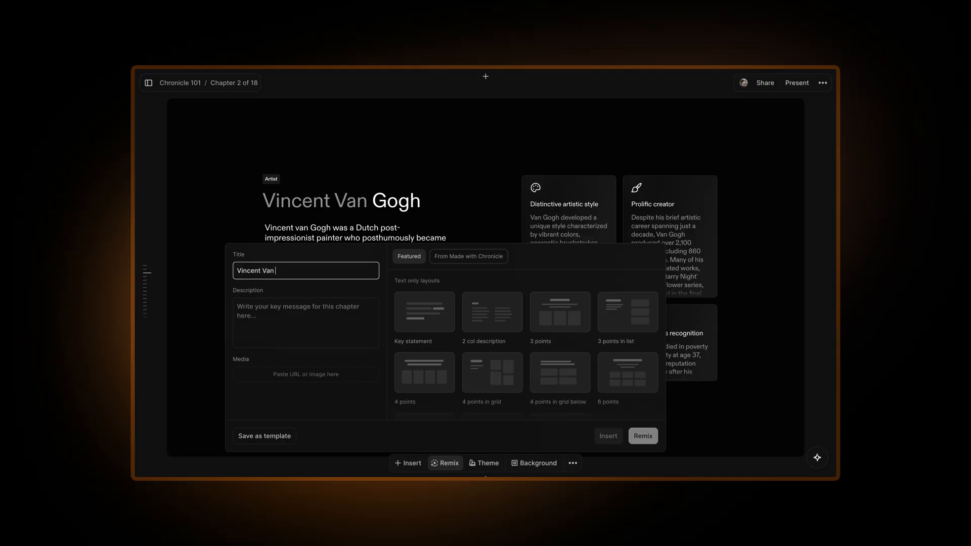
type("Gogh's life")
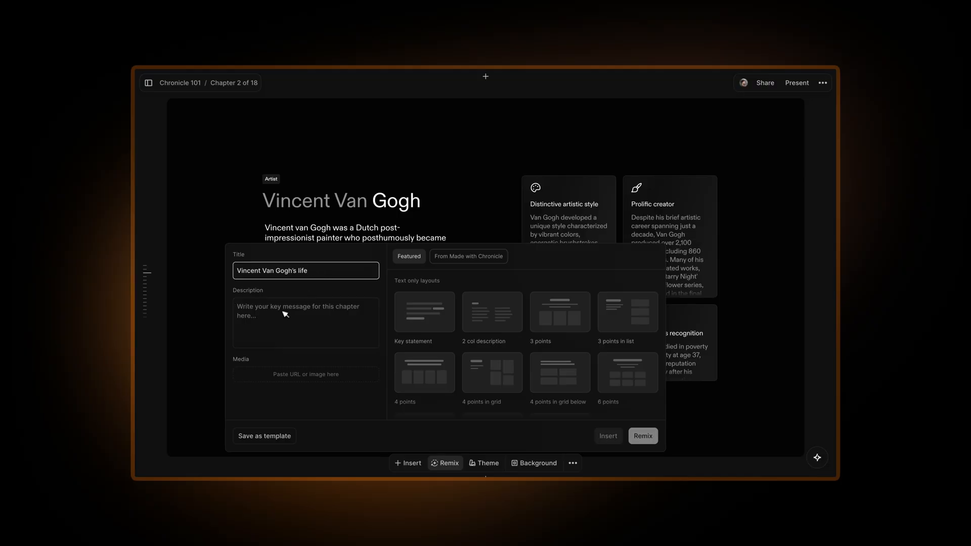
left_click(306, 322)
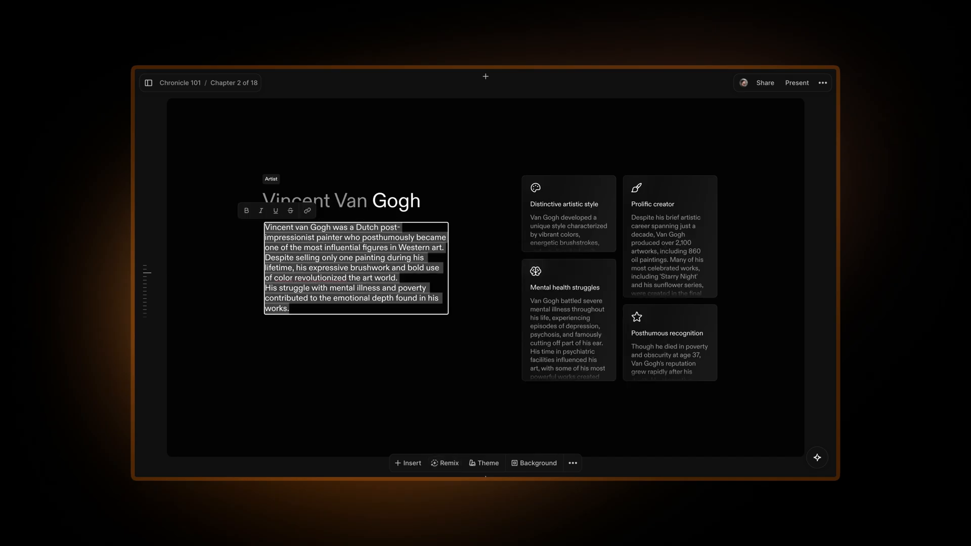
Step: Remix the slide with the biography text and self-portrait into a heading, description and media layout
left_click(443, 462)
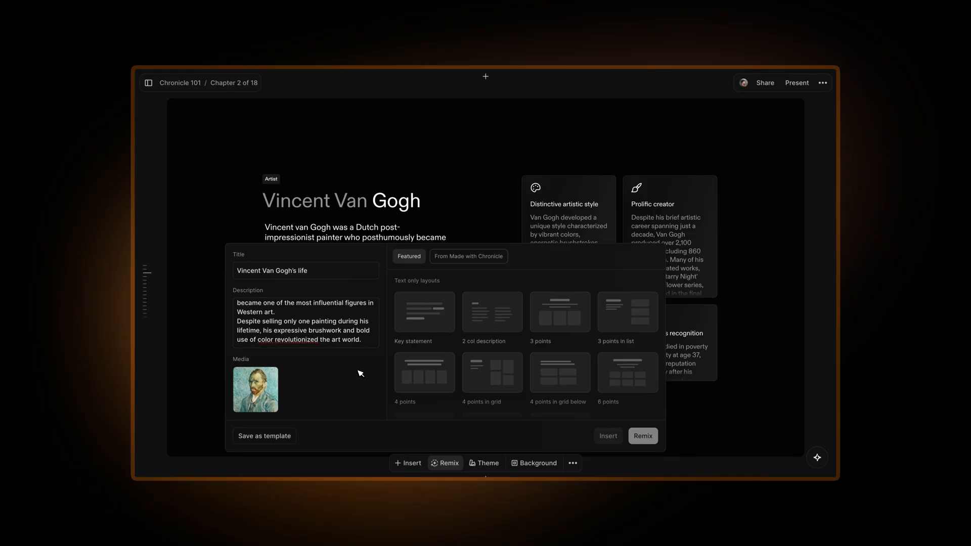
scroll("down", 3)
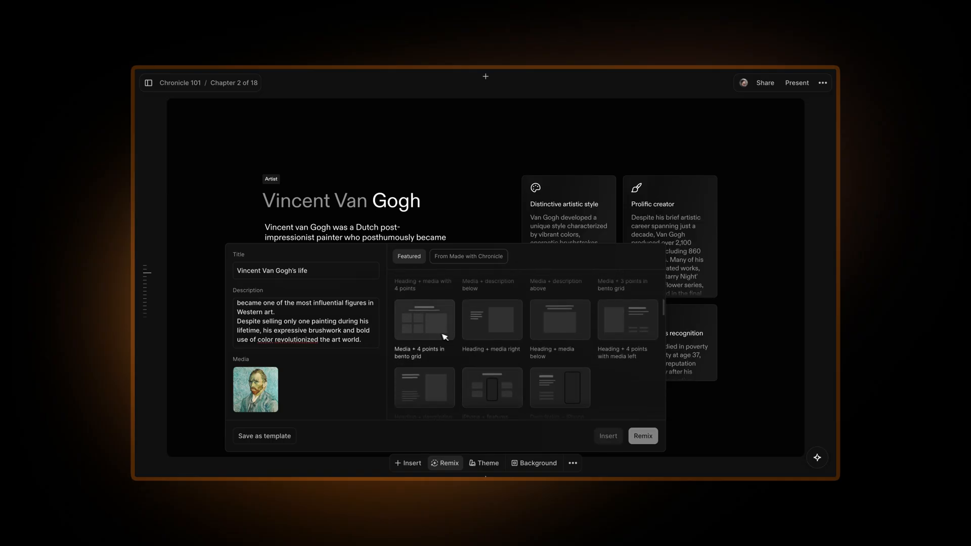
left_click(492, 321)
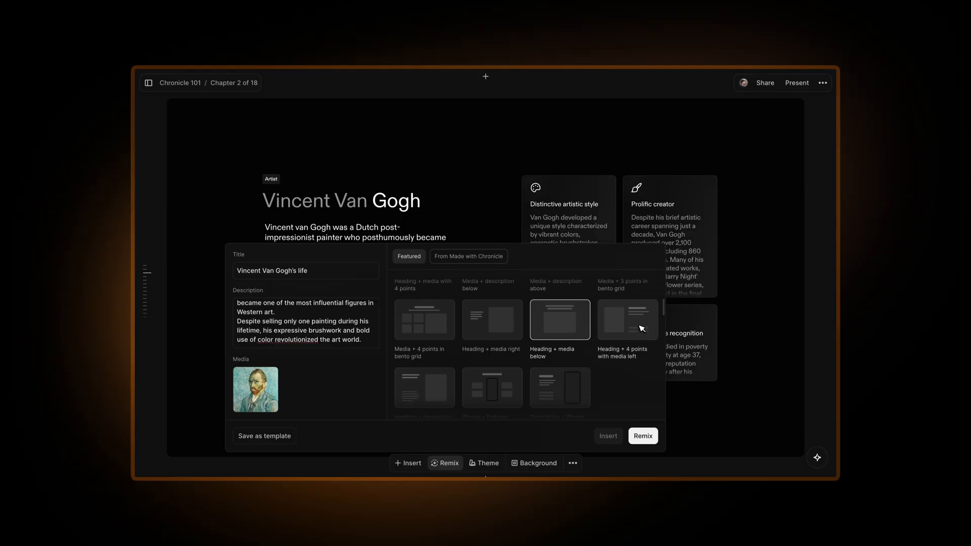
left_click(423, 388)
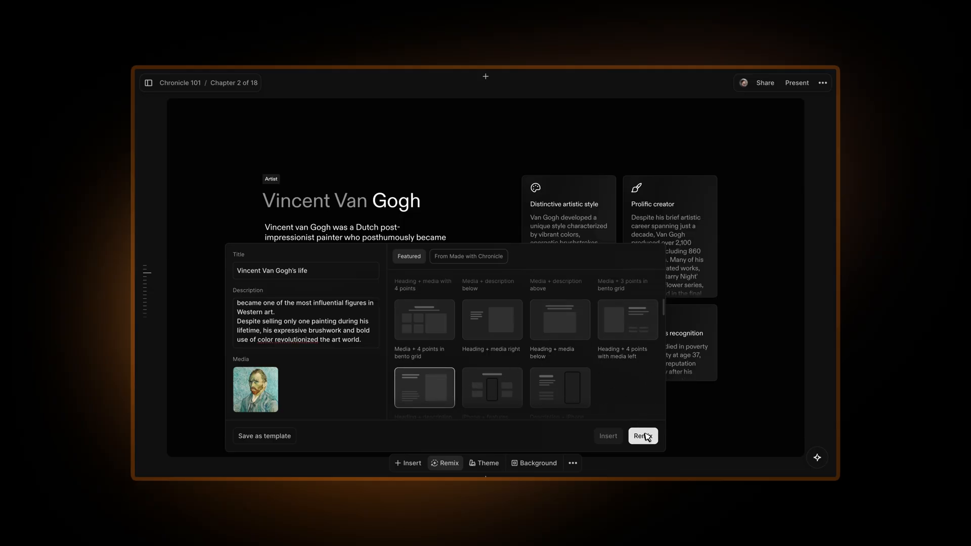
left_click(641, 436)
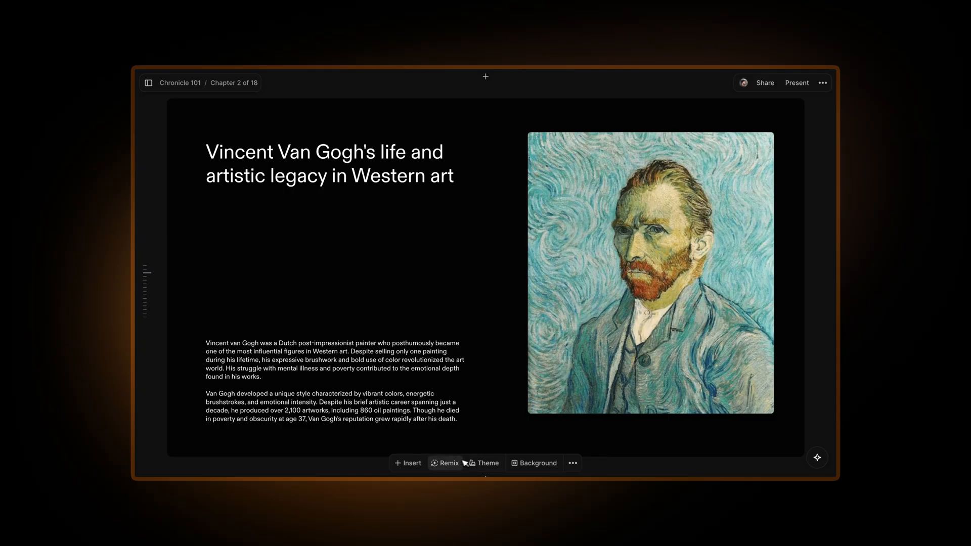
Step: Bring up the remix options listing the title, description, portrait and layouts
left_click(444, 462)
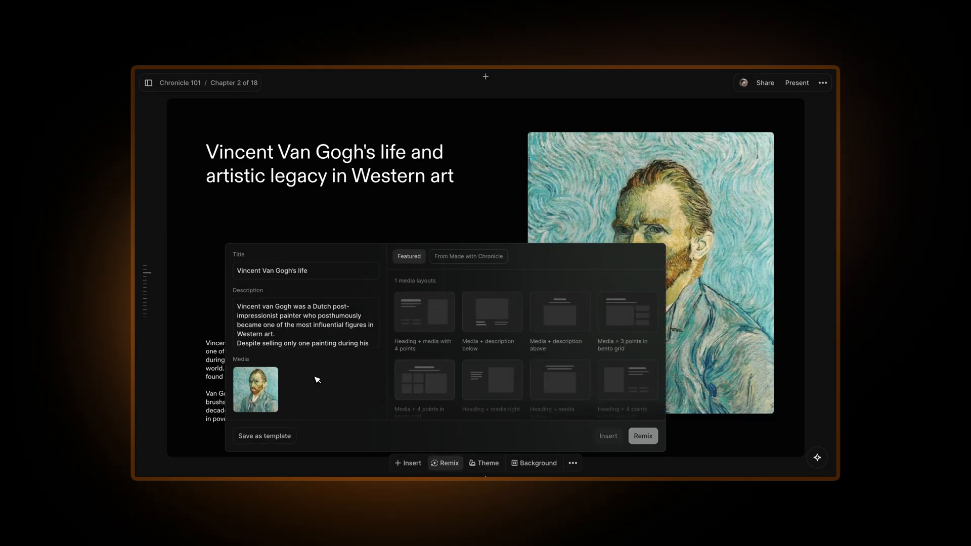
mouse_move(373, 207)
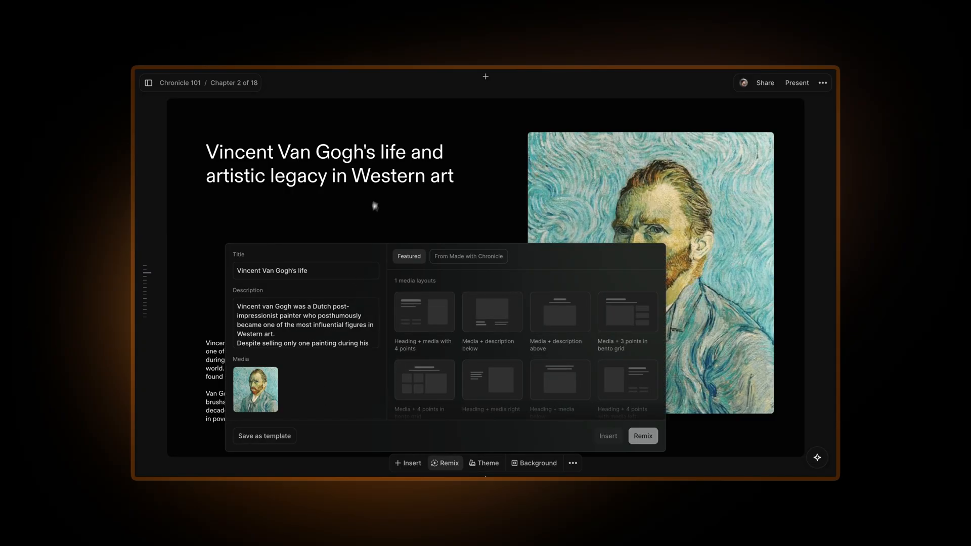
Step: Add the Vincent van Gogh Wikipedia page as media and apply the '2 media with description' layout
type("va")
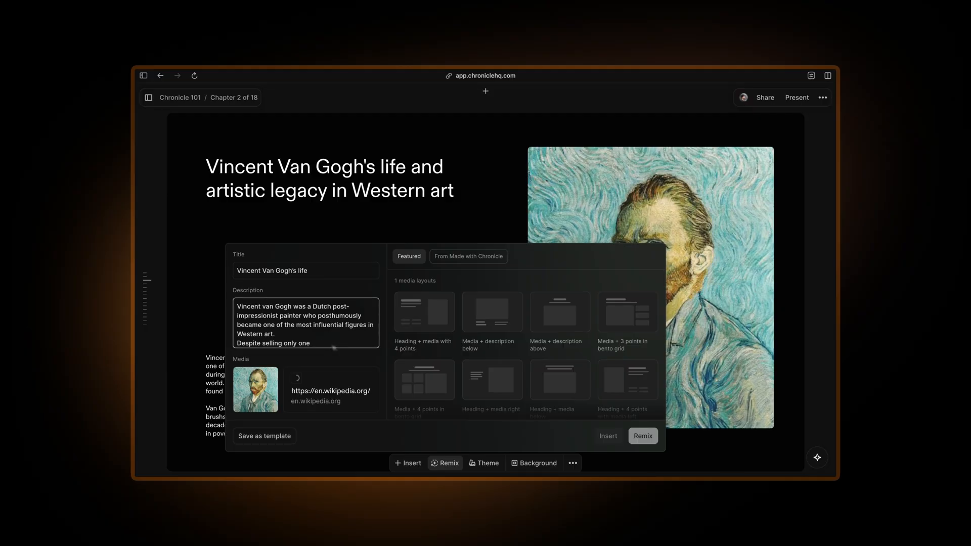
mouse_move(364, 405)
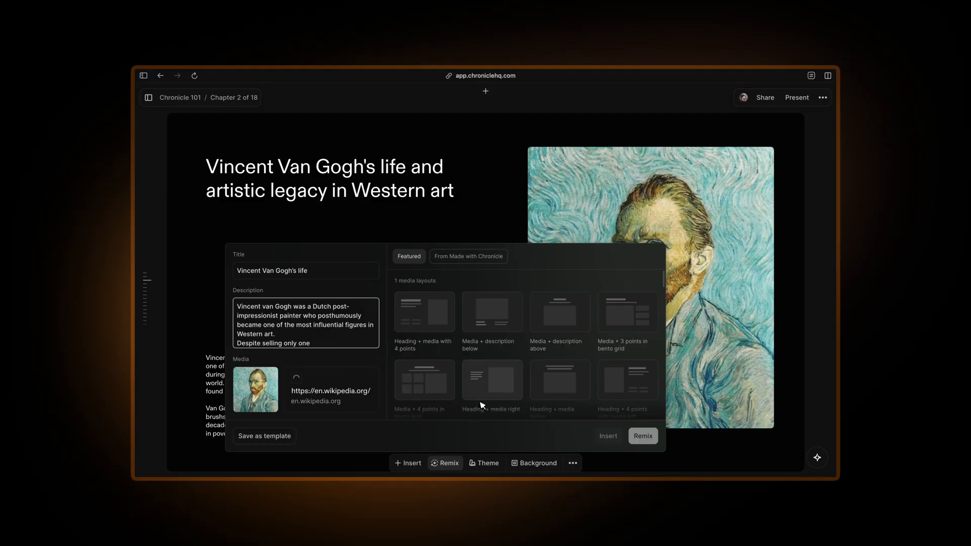
scroll("down", 3)
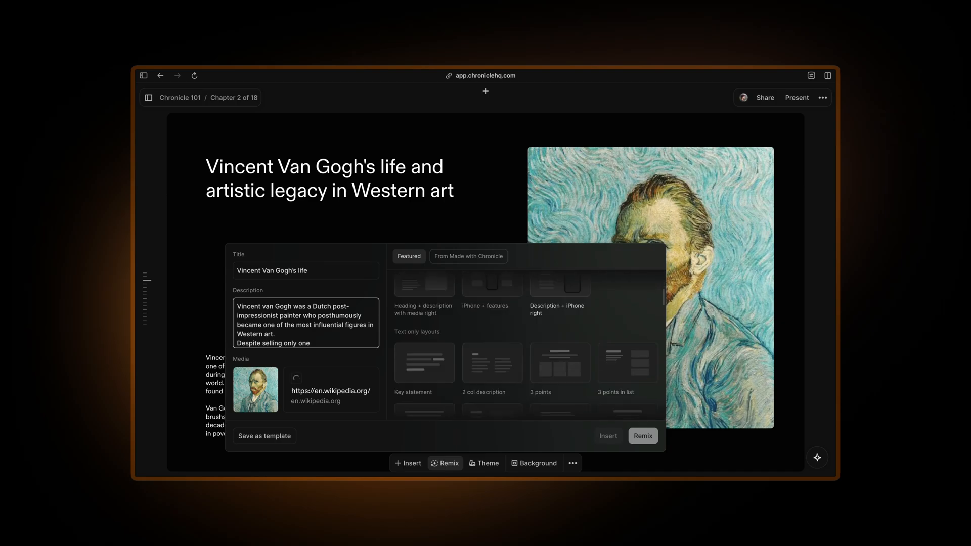
scroll("down", 3)
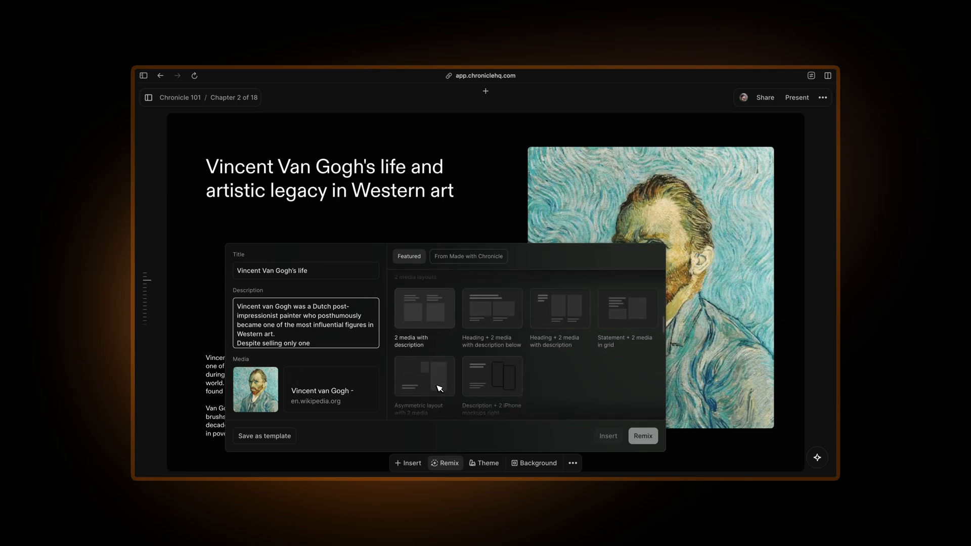
scroll("up", 3)
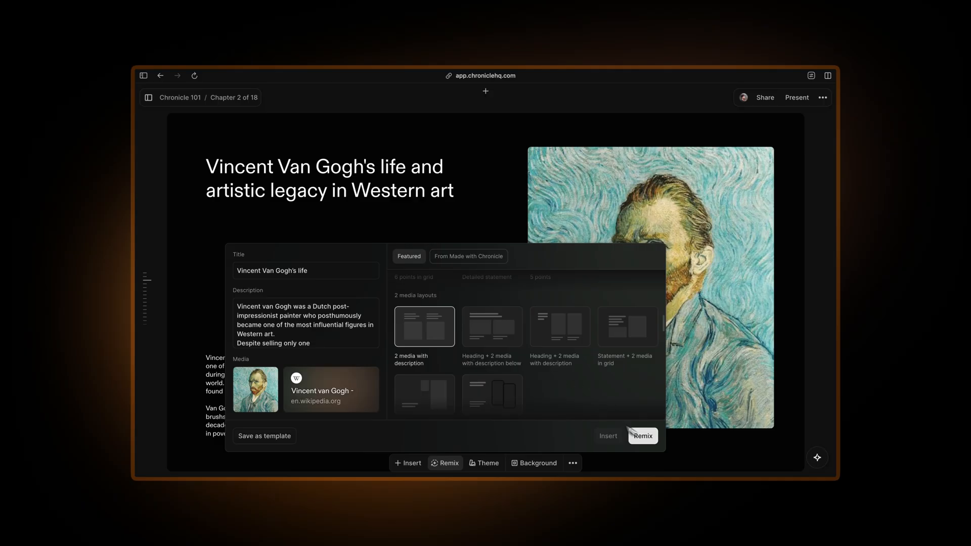
left_click(643, 436)
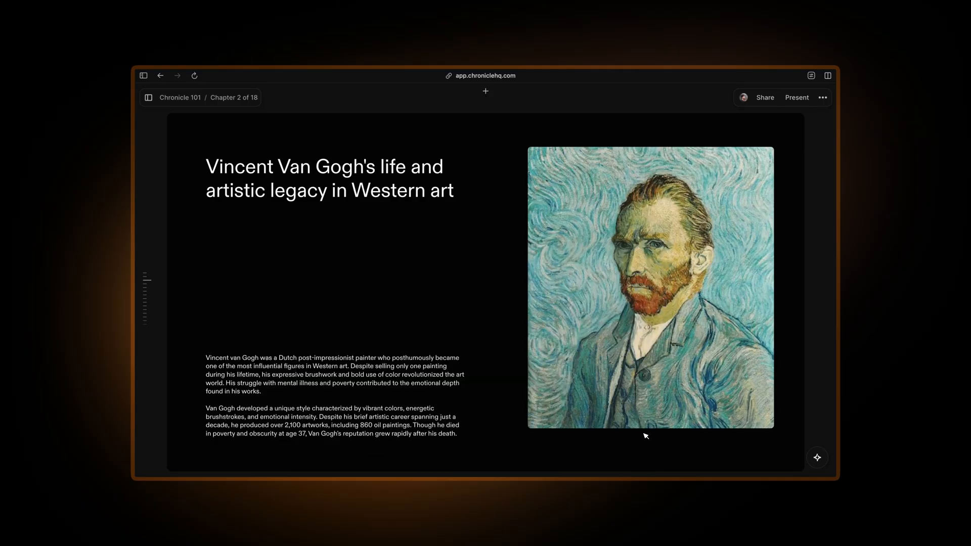
Step: Land on the Biography-tagged slide with the portrait left and Wikipedia embed right, each with a description
left_click(817, 458)
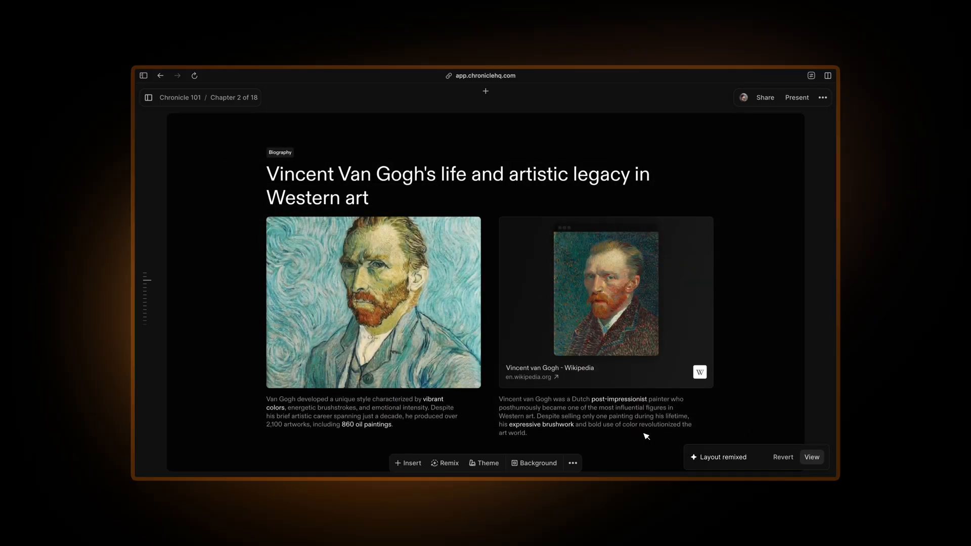
mouse_move(554, 195)
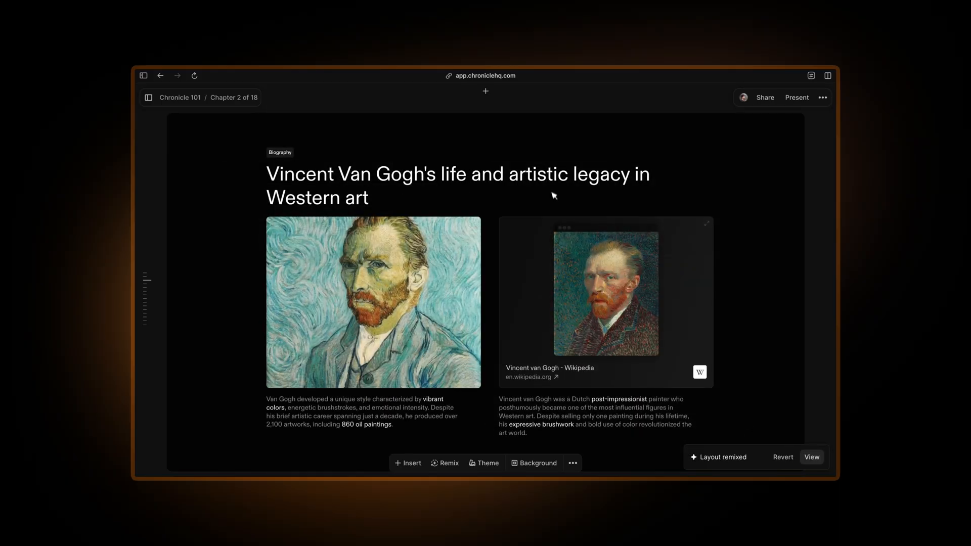
left_click(606, 291)
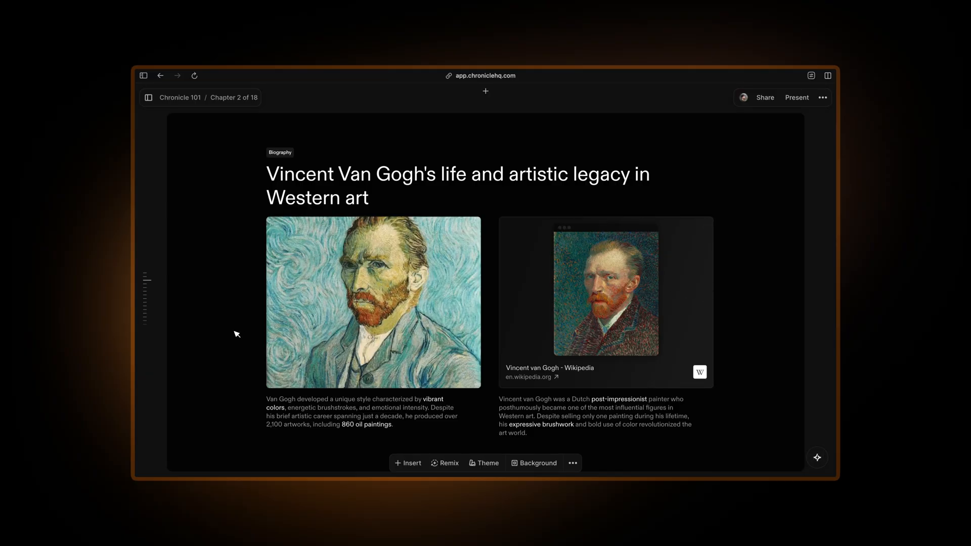
mouse_move(707, 227)
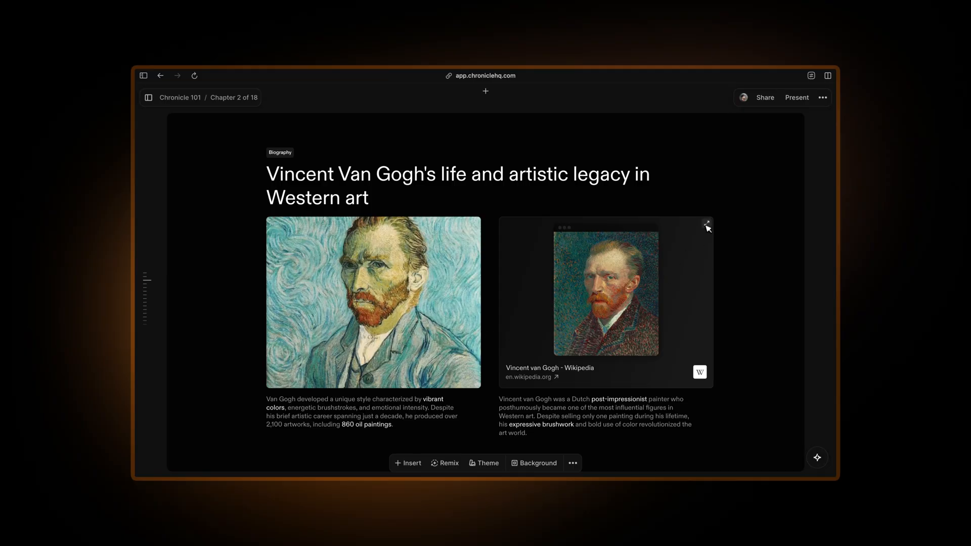
left_click(706, 225)
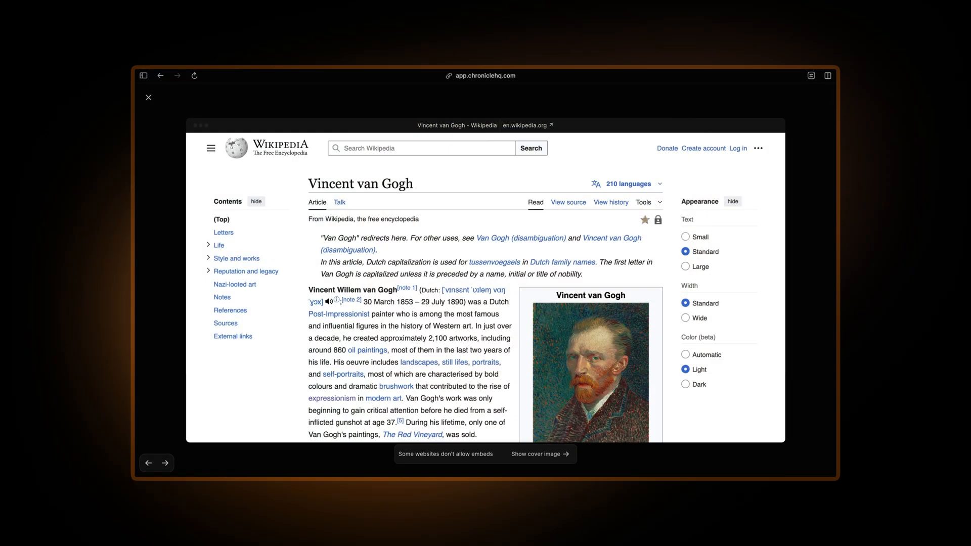
scroll("down", 3)
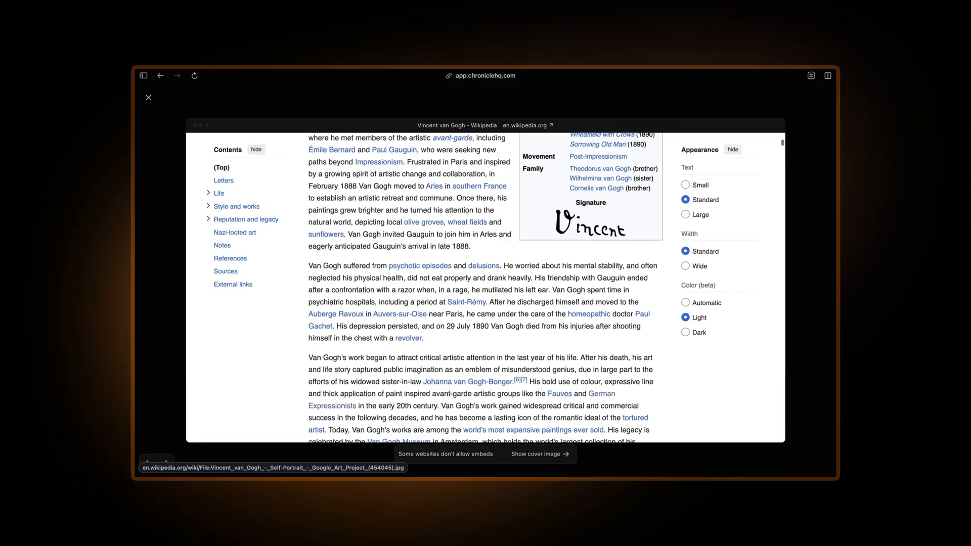
left_click(147, 97)
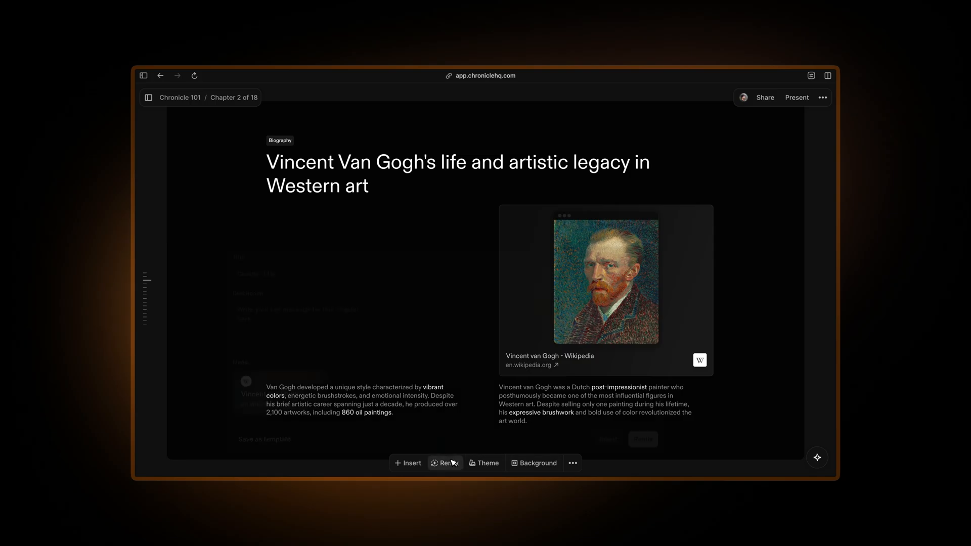
Step: Remix into 'Heading + 2 media with description below', putting the Wikipedia embed first beside an empty image area
left_click(445, 462)
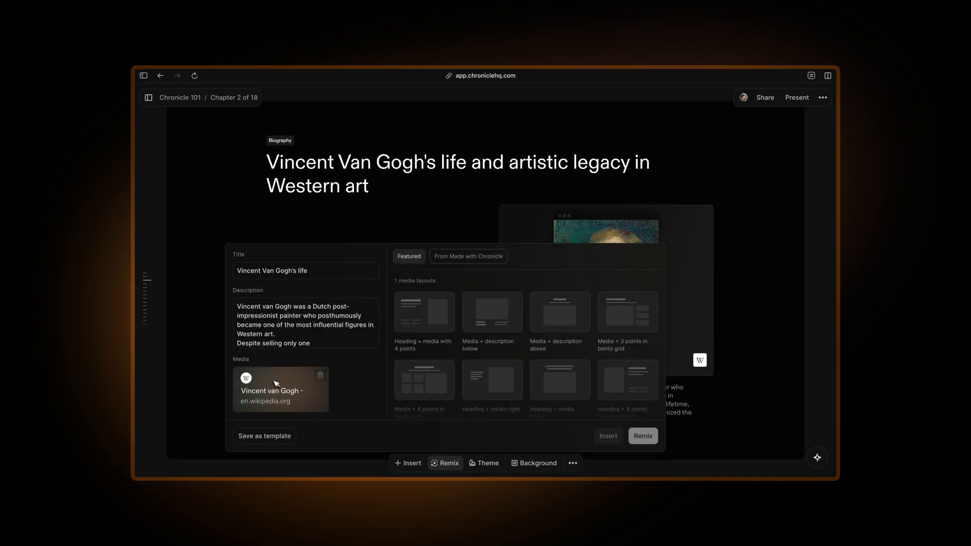
scroll("down", 3)
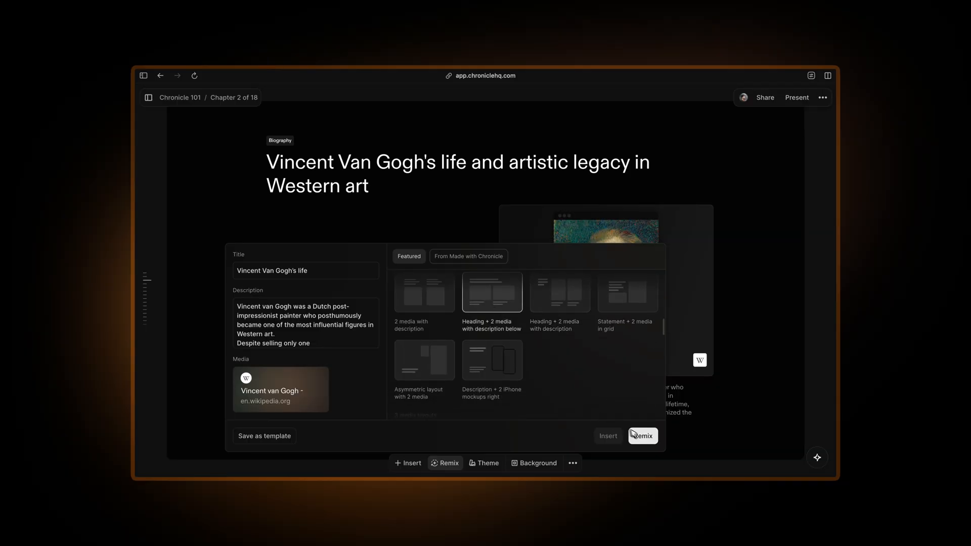
left_click(642, 435)
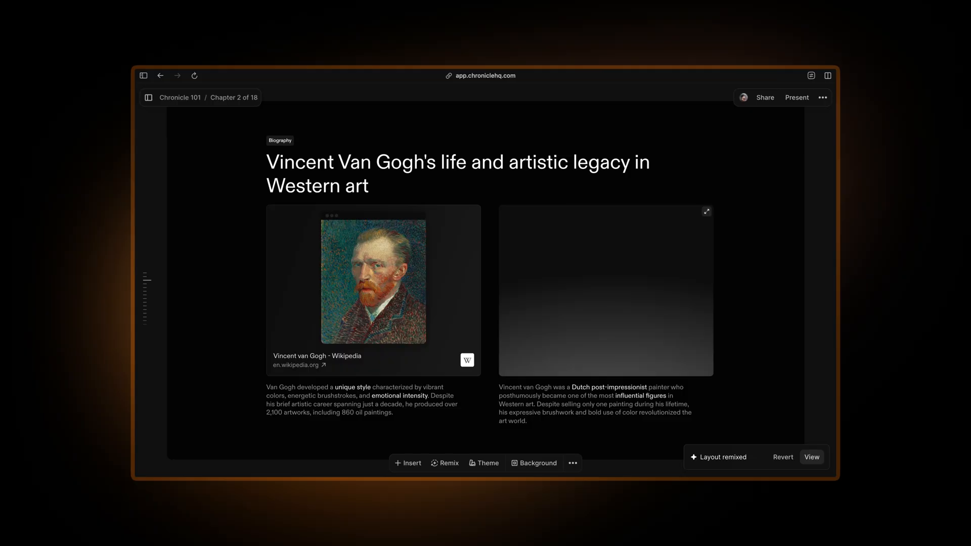
Step: Fill the empty right-hand image area with the swirling-background self-portrait
left_click(605, 289)
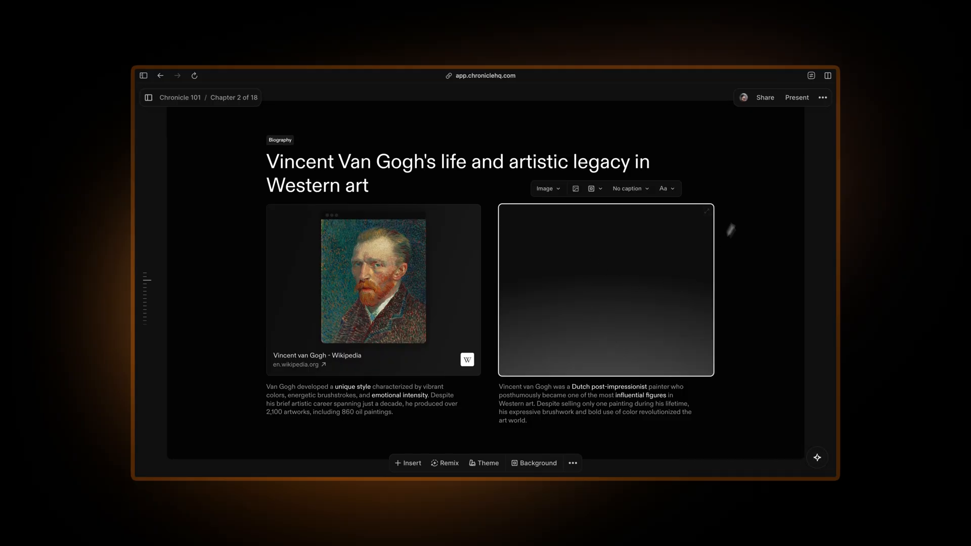
mouse_move(566, 263)
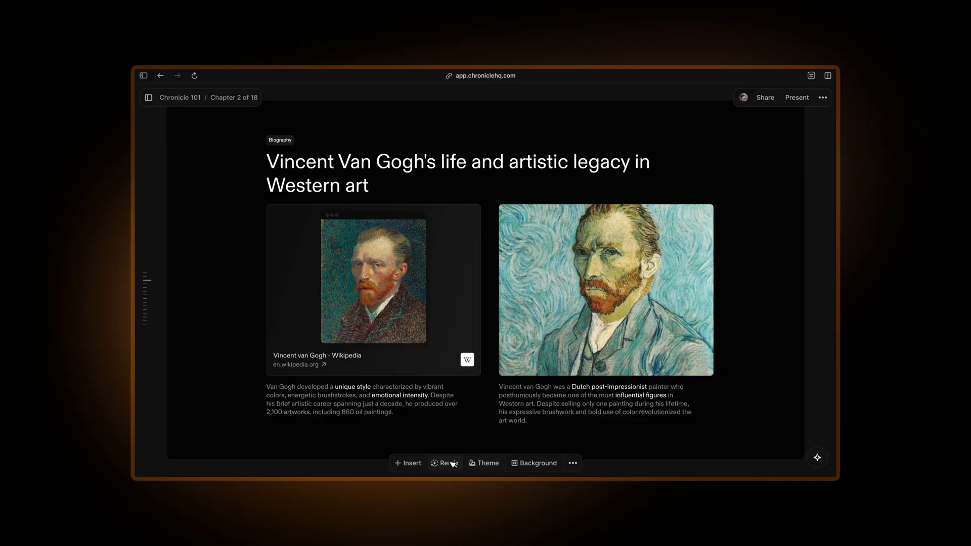
left_click(444, 462)
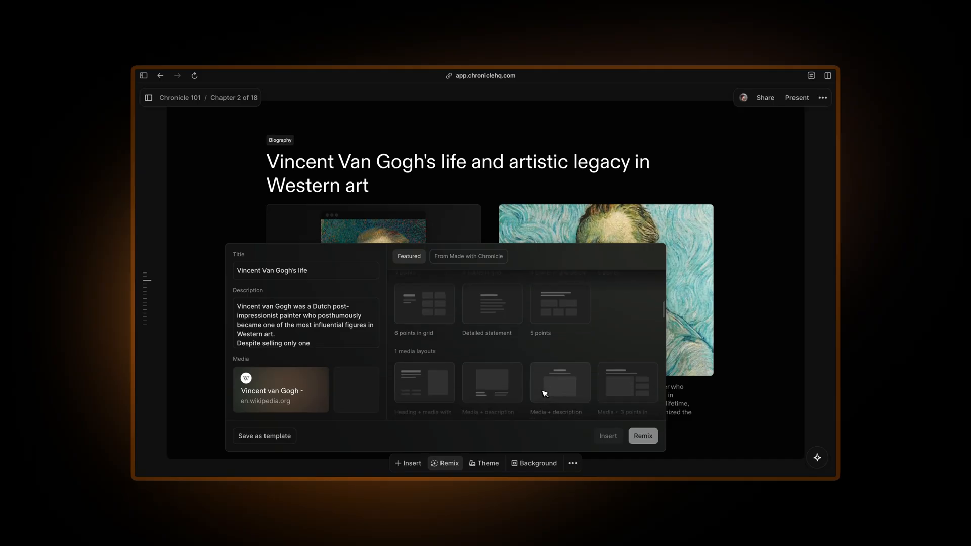